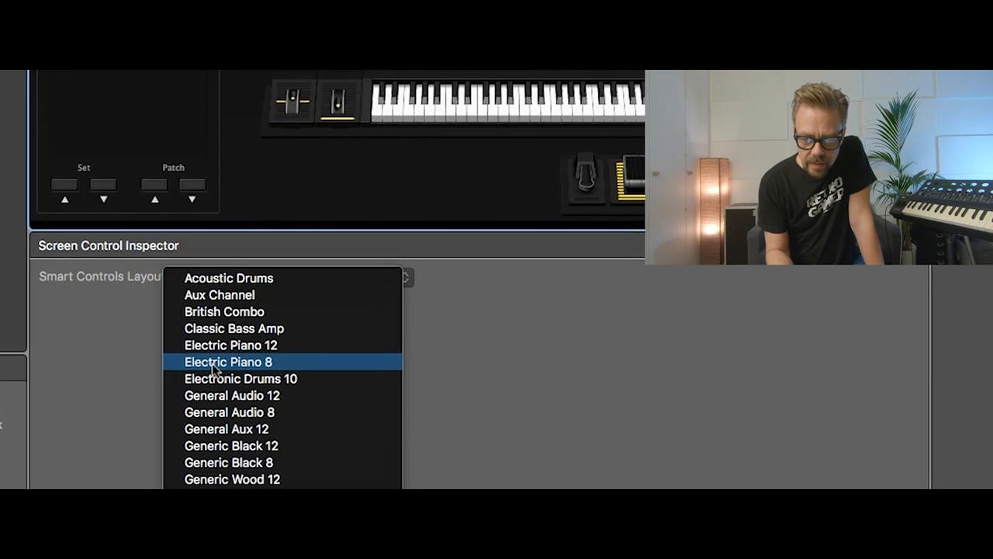
Choose the Electric Piano 8 smart controls layout for the Electric piano patch
click(228, 361)
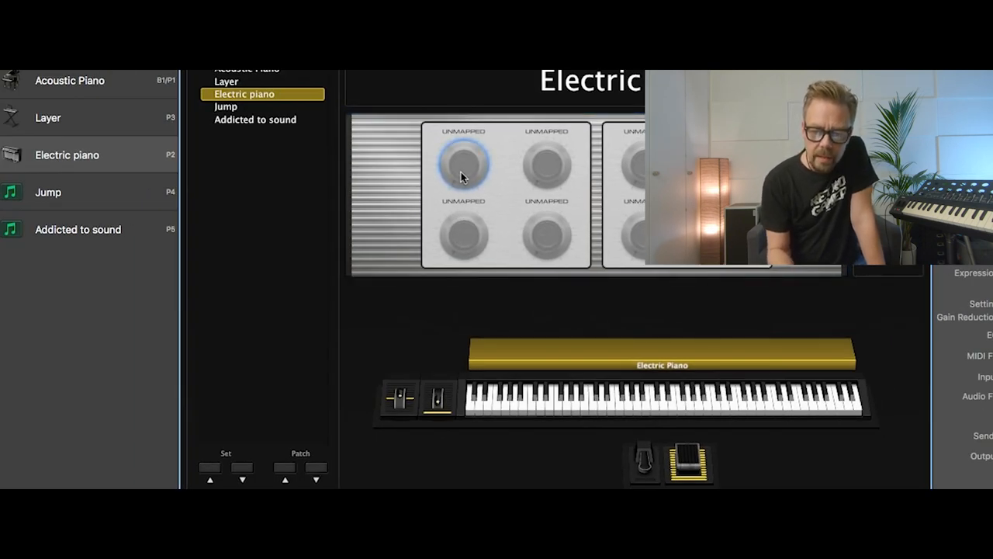
Map the first smart knob to Vintage Electric Piano's Chorus Int parameter
click(464, 163)
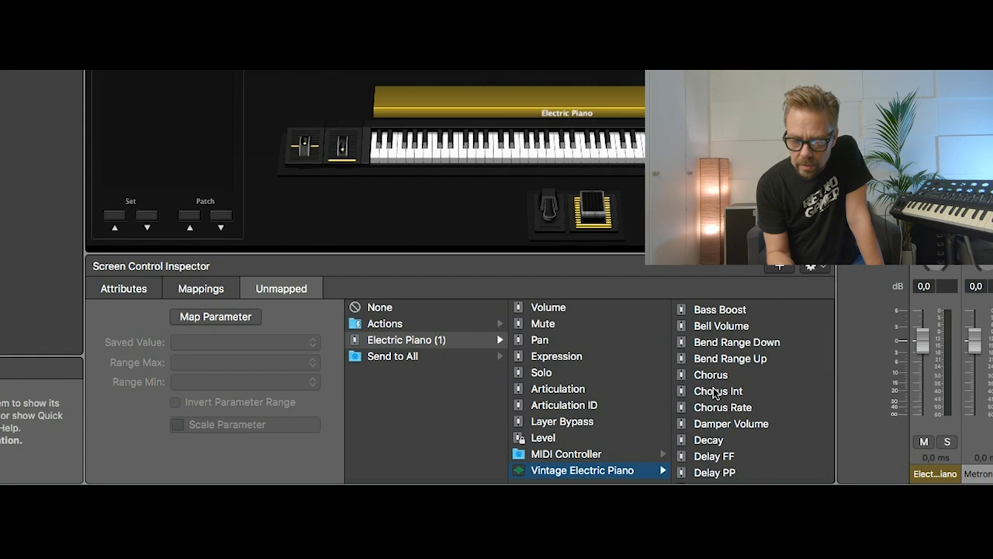
click(718, 391)
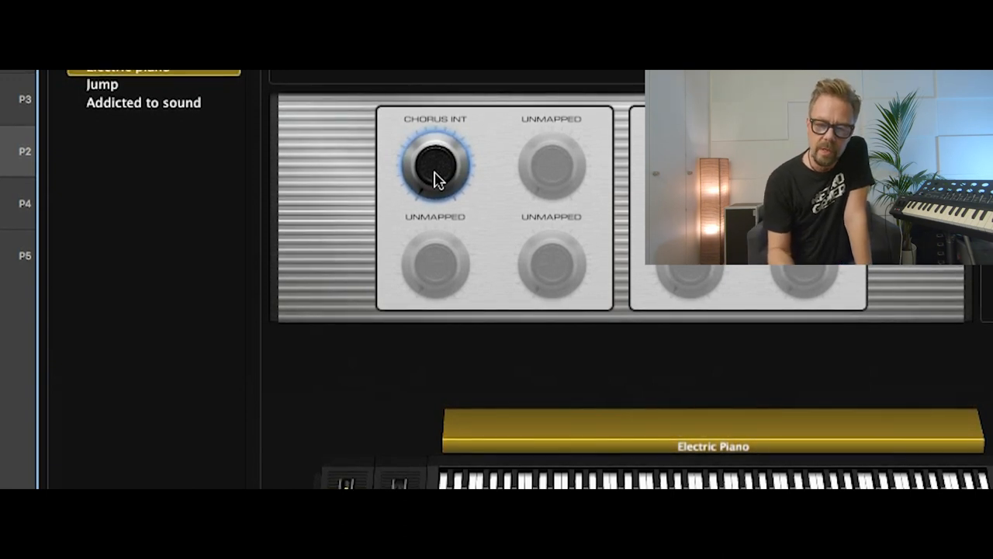
Edit the Chorus Int knob's assignment, setting its device to the nanoKONTROL2 (Knob 1, channel 1)
right_click(436, 159)
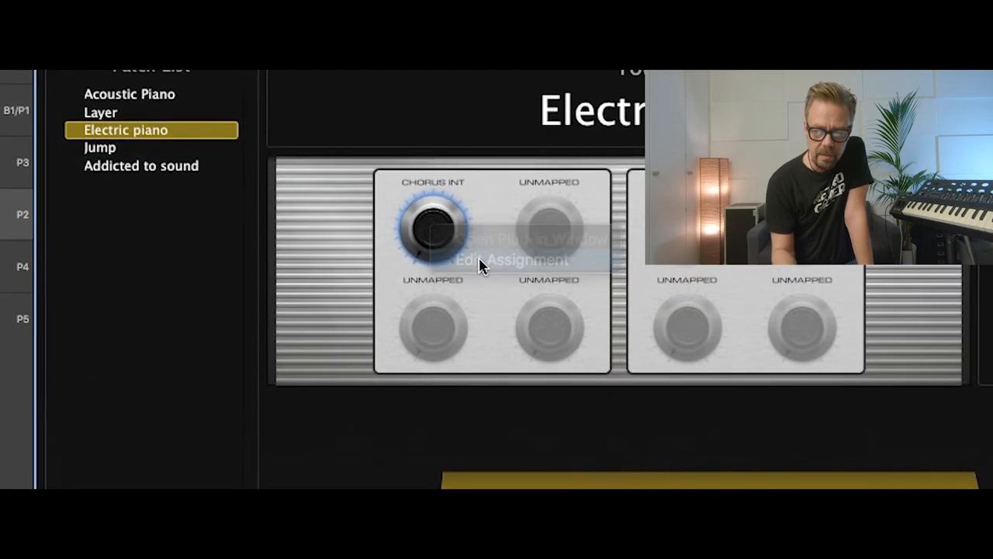
click(510, 260)
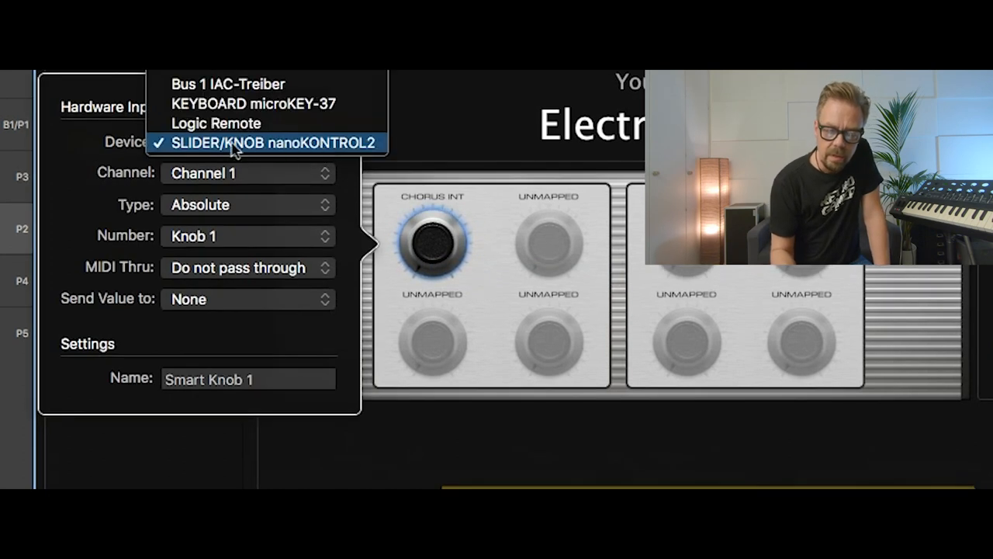
click(264, 142)
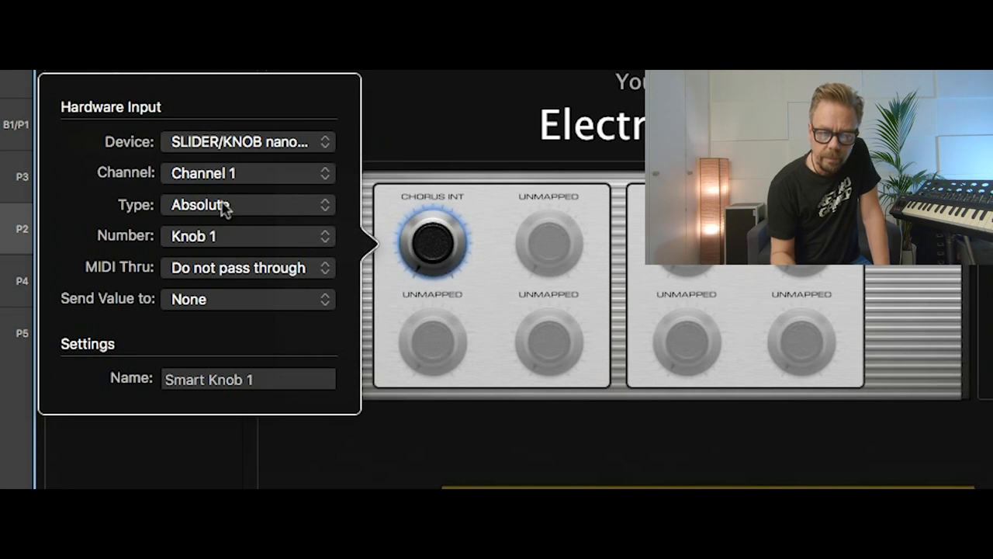
mouse_move(325, 245)
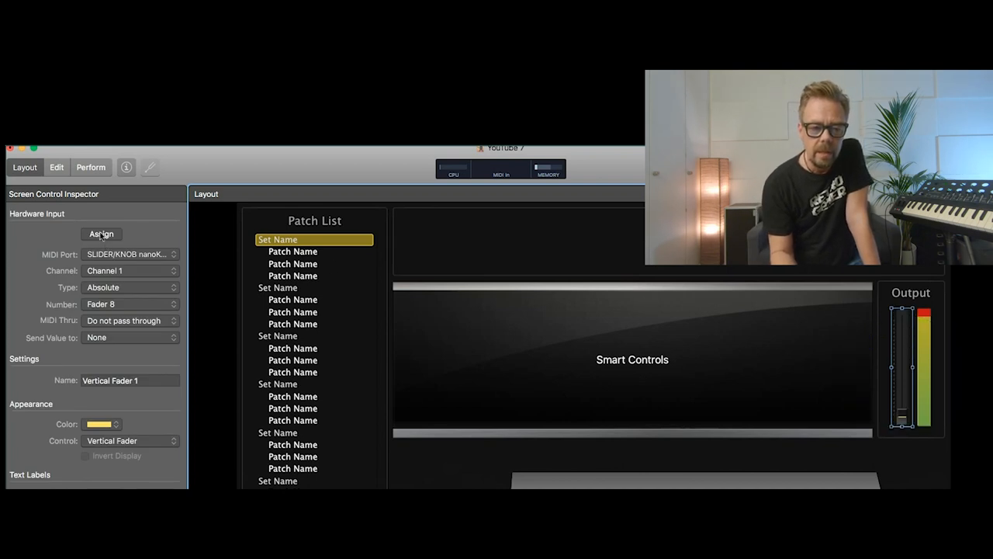
Learn nanoKONTROL2 Fader 8 as the hardware control for the Output fader
click(102, 234)
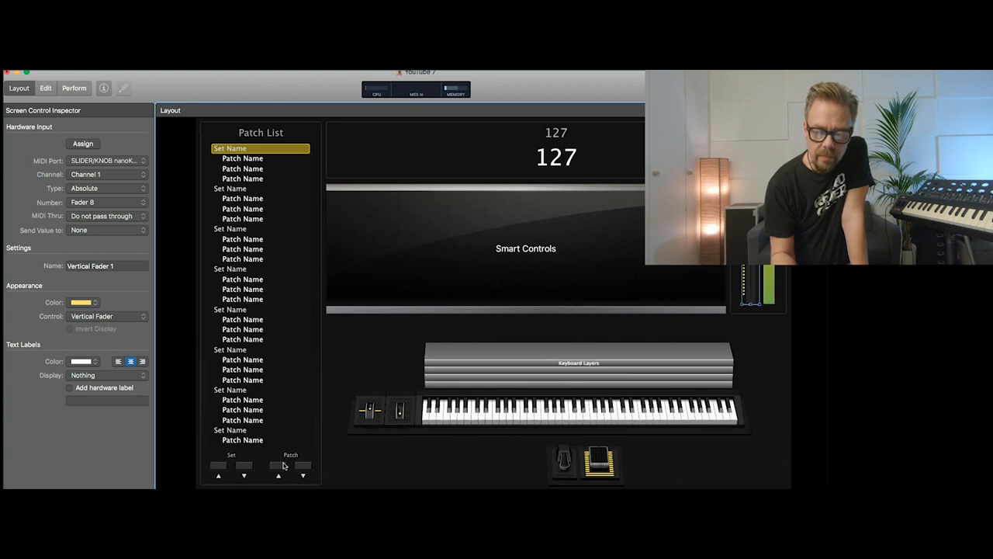
Assign nanoKONTROL2 buttons to the previous-patch and next-patch controls, starting with Track ◀
click(277, 465)
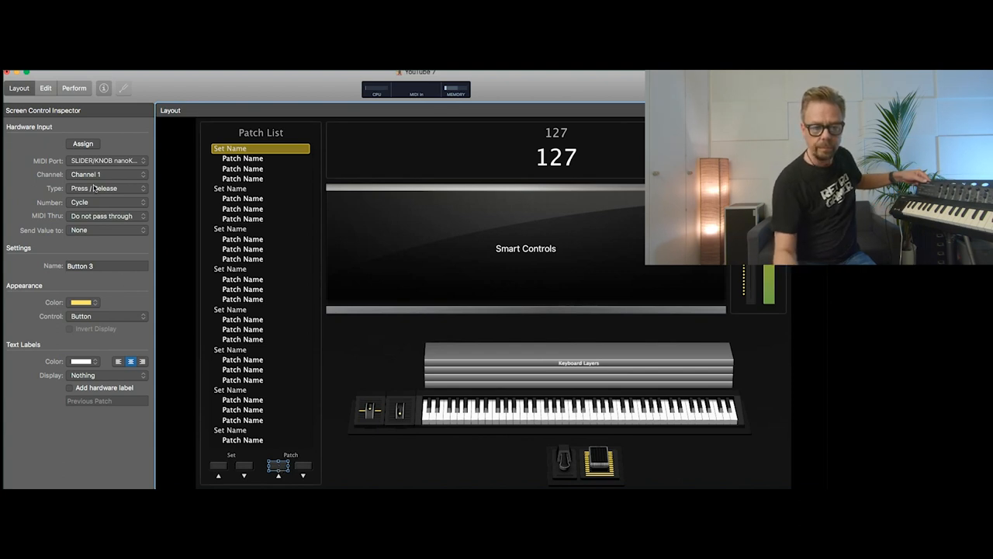
click(83, 143)
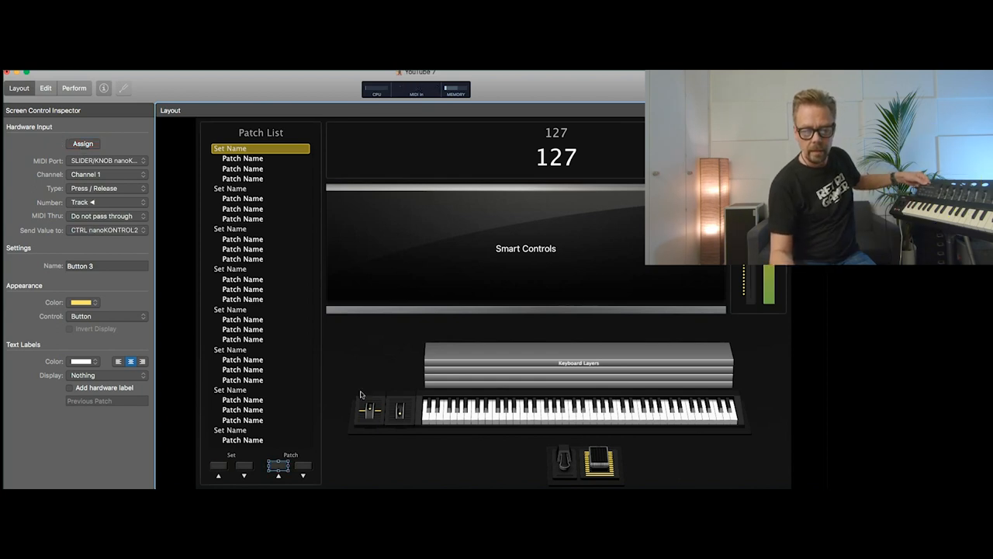
click(278, 465)
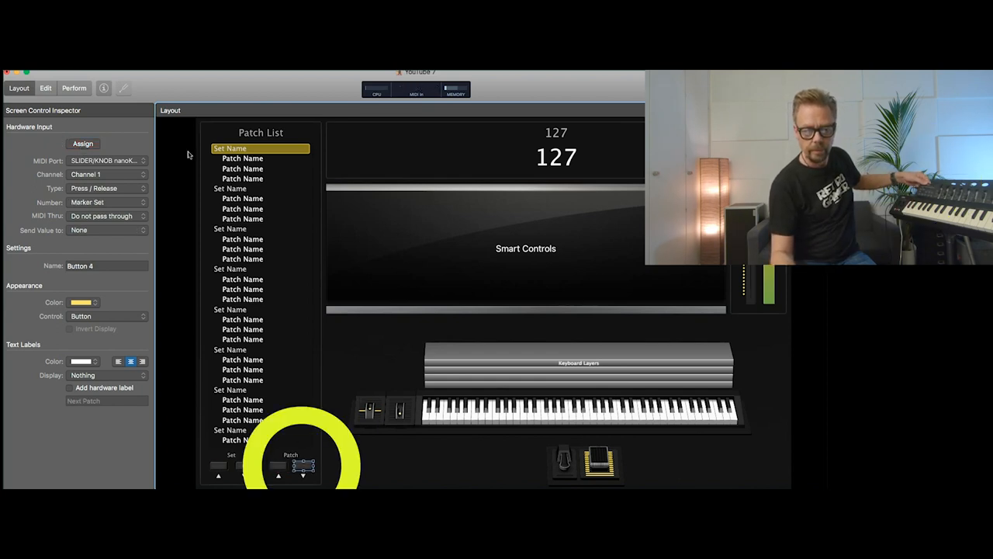
click(83, 143)
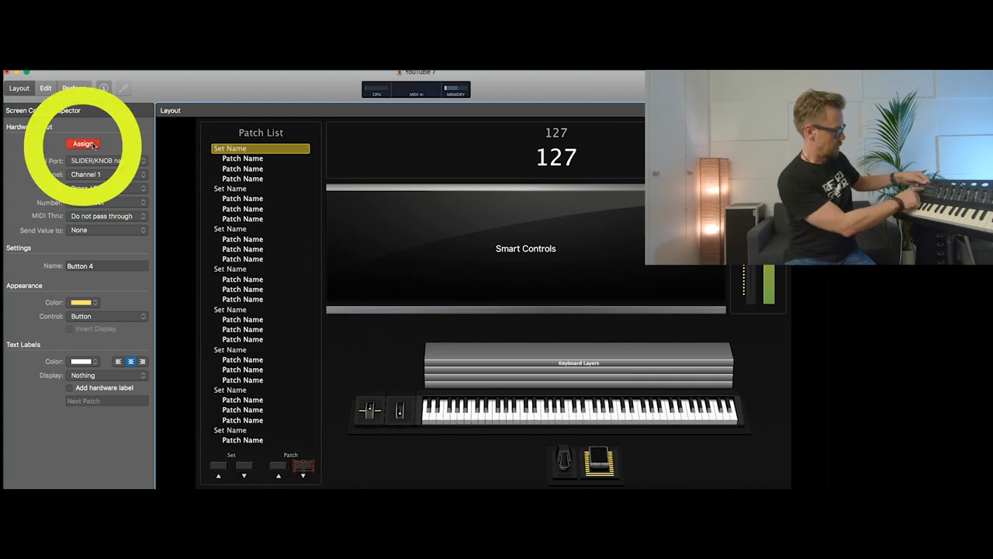
click(83, 144)
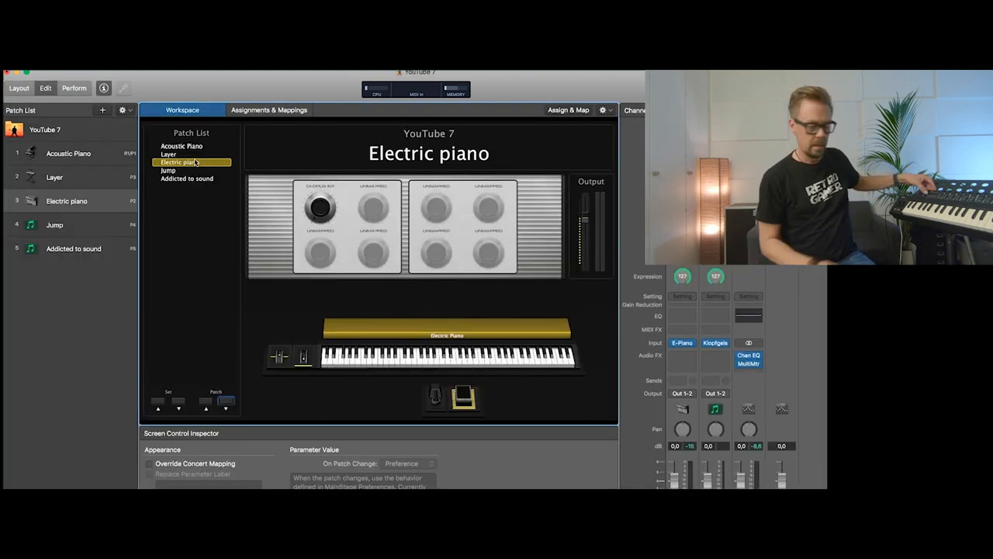
Select the Electric piano patch and step to Jump and Addicted to sound
click(167, 170)
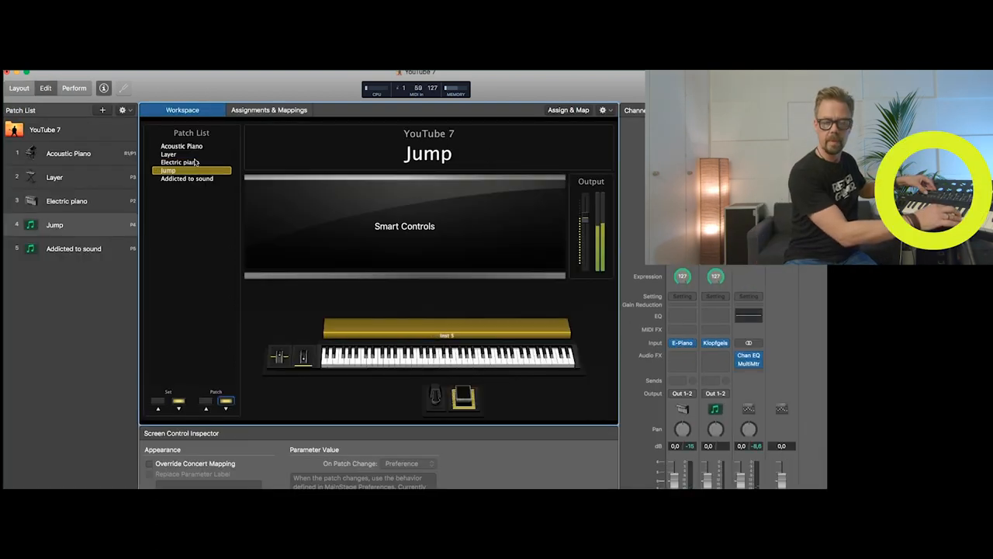
click(187, 178)
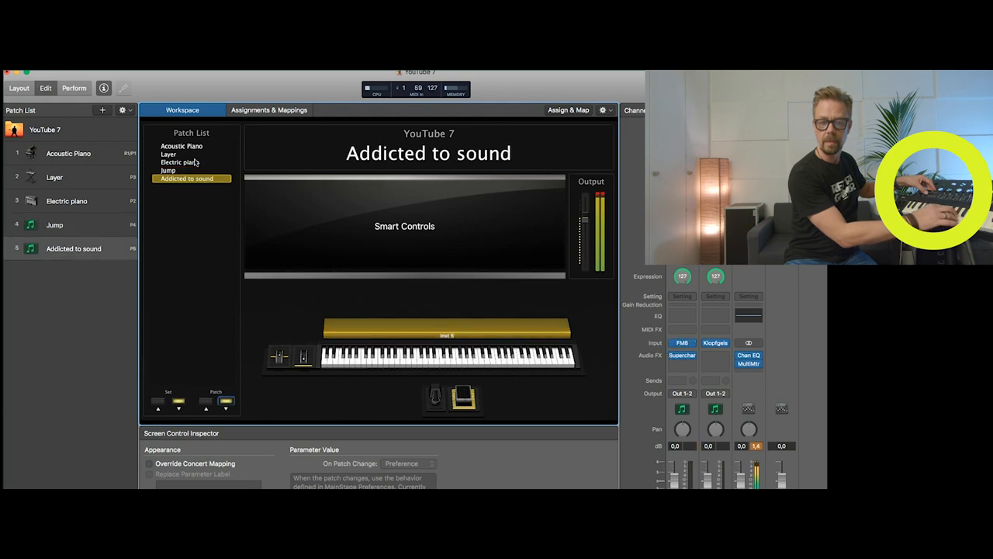